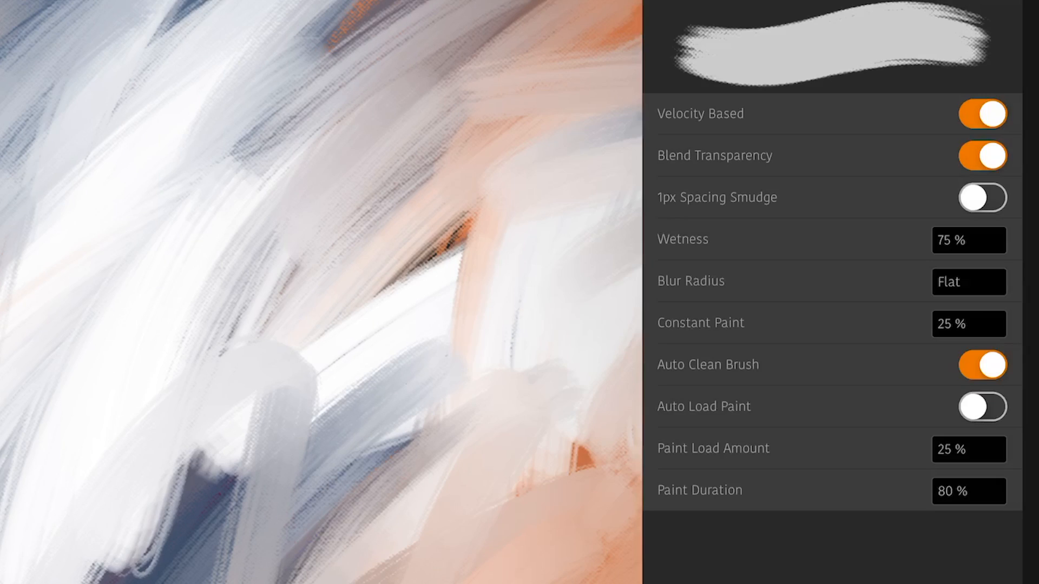
Set brush dynamics to Pressure and drag the curve's top point left to steepen it.
left_click(967, 324)
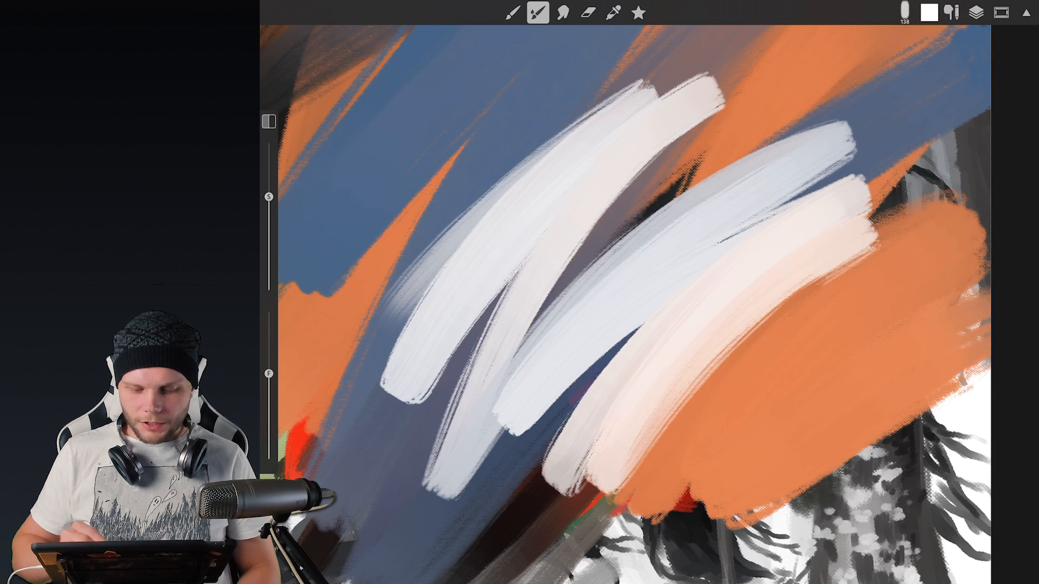
left_click(902, 12)
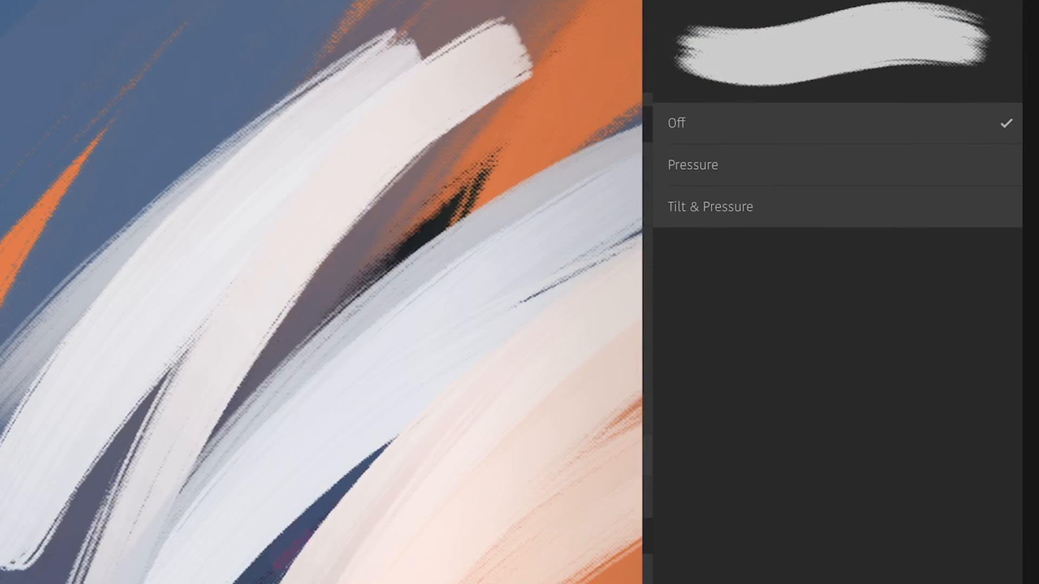
left_click(692, 164)
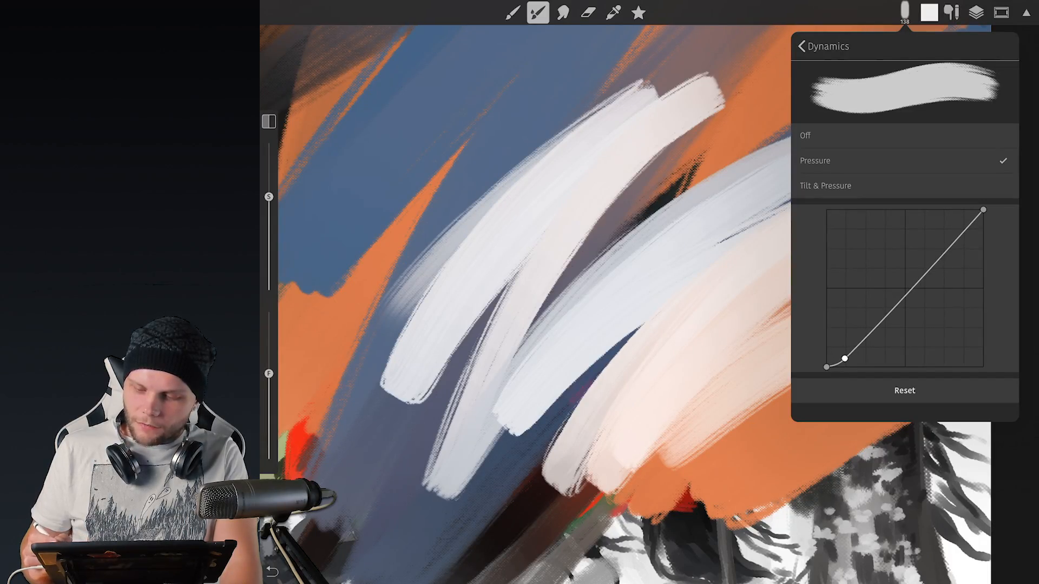
left_click_drag(983, 209, 967, 209)
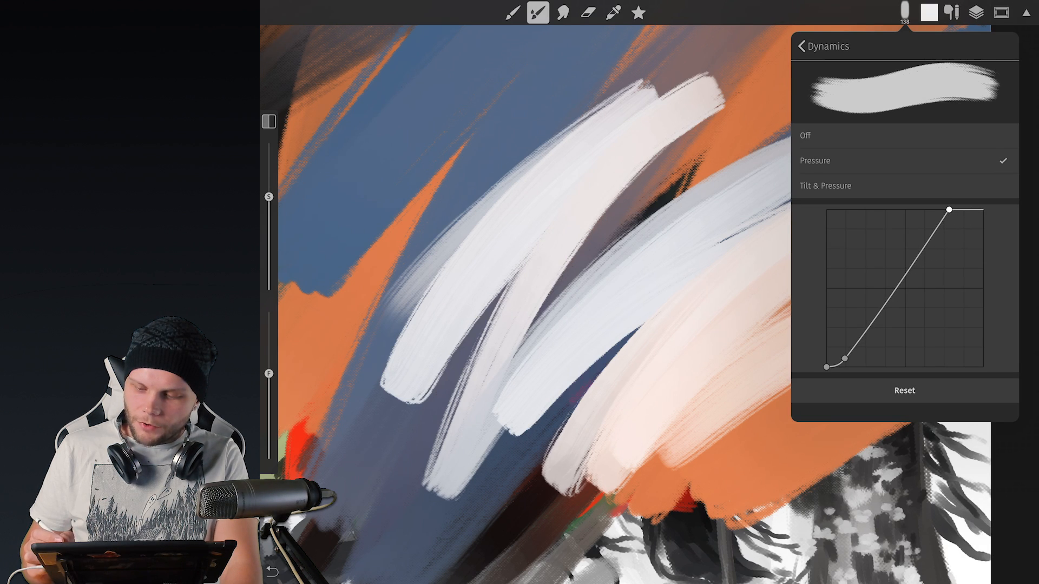
left_click_drag(967, 210, 931, 219)
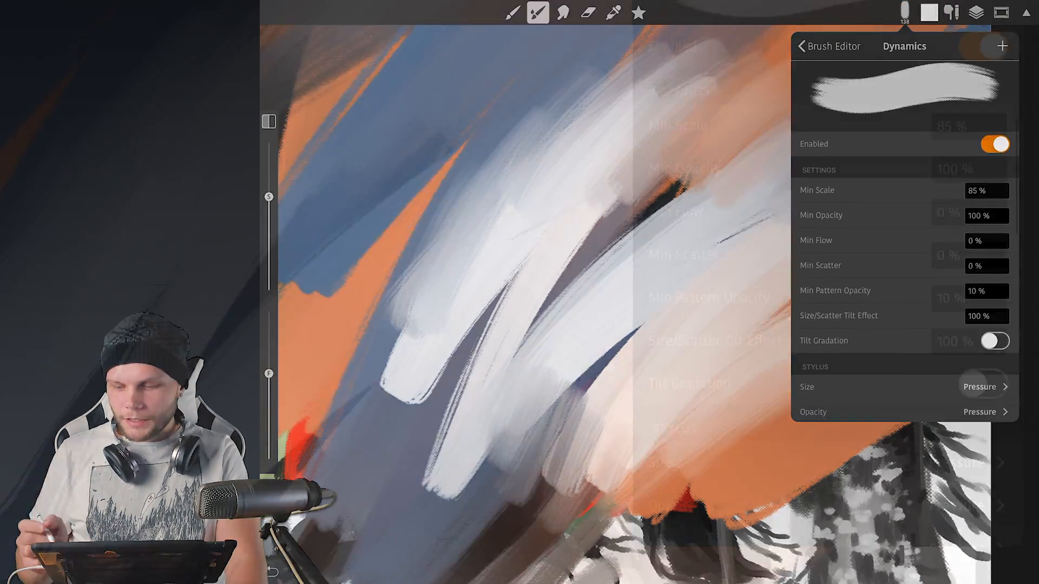
Enter a new Min Flow value for the Hard 500 brush on the keypad.
left_click(986, 240)
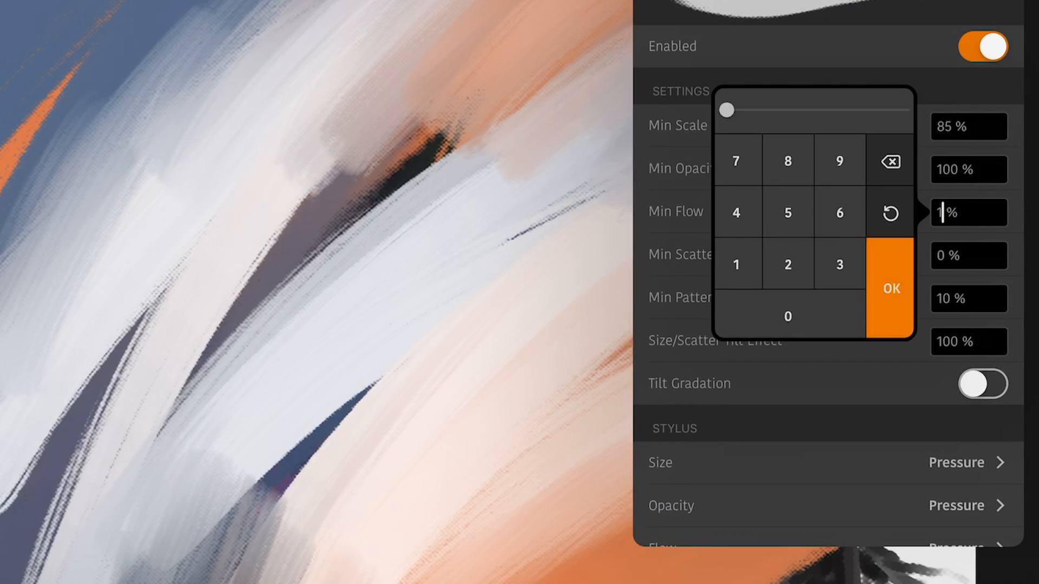
left_click(890, 287)
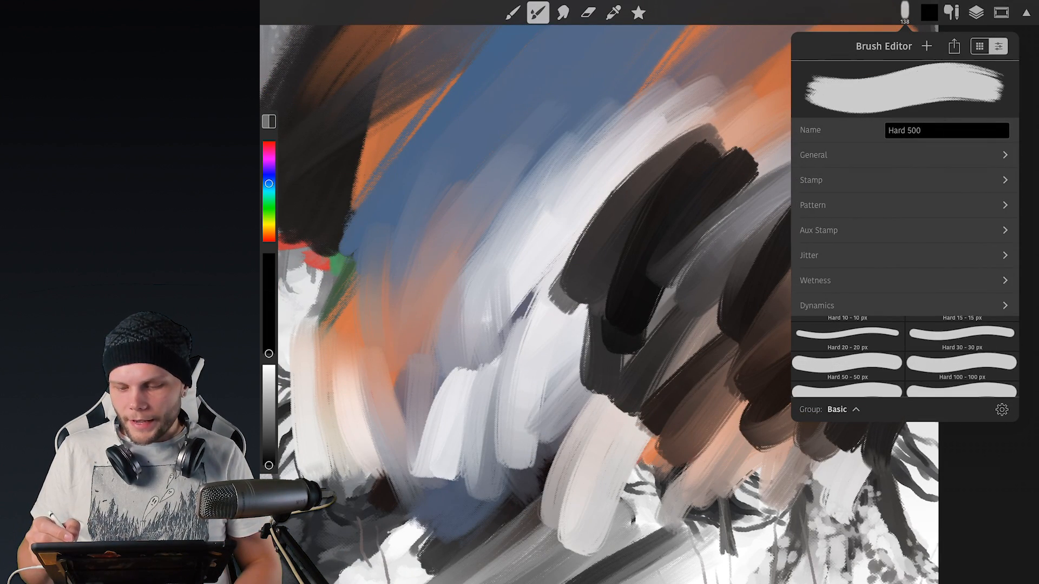
Open the Stamp settings and adjust the square stamp's shape parameters.
left_click(810, 180)
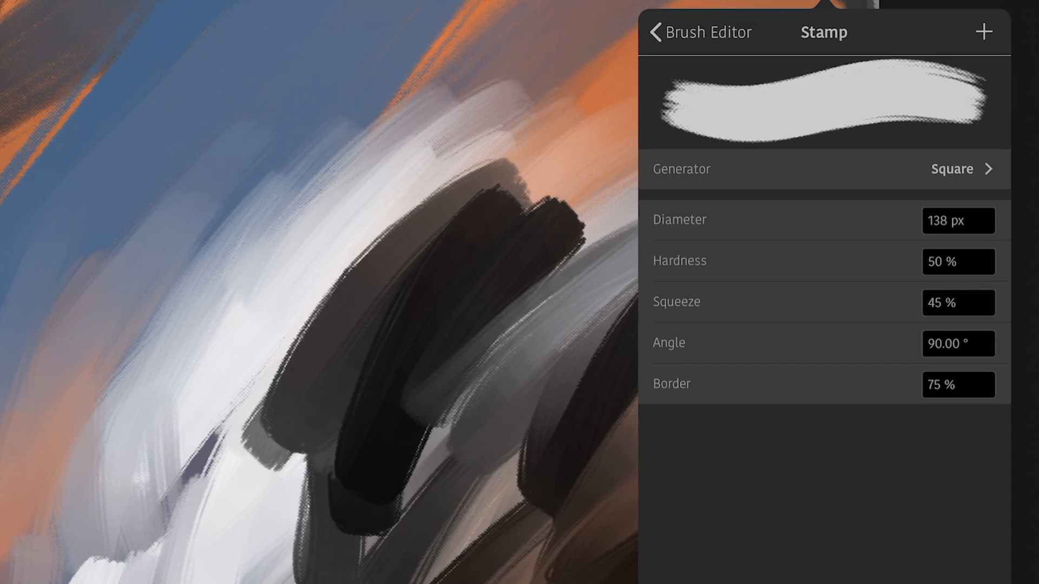
left_click(956, 303)
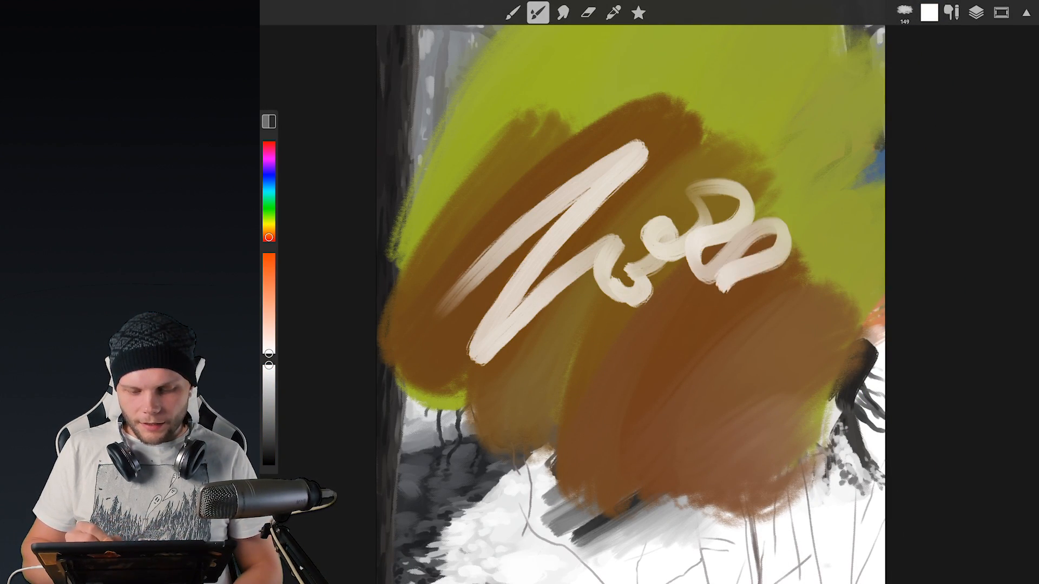
Switch to a BoroBrushes brush and undo the last thin white stroke.
left_click(903, 12)
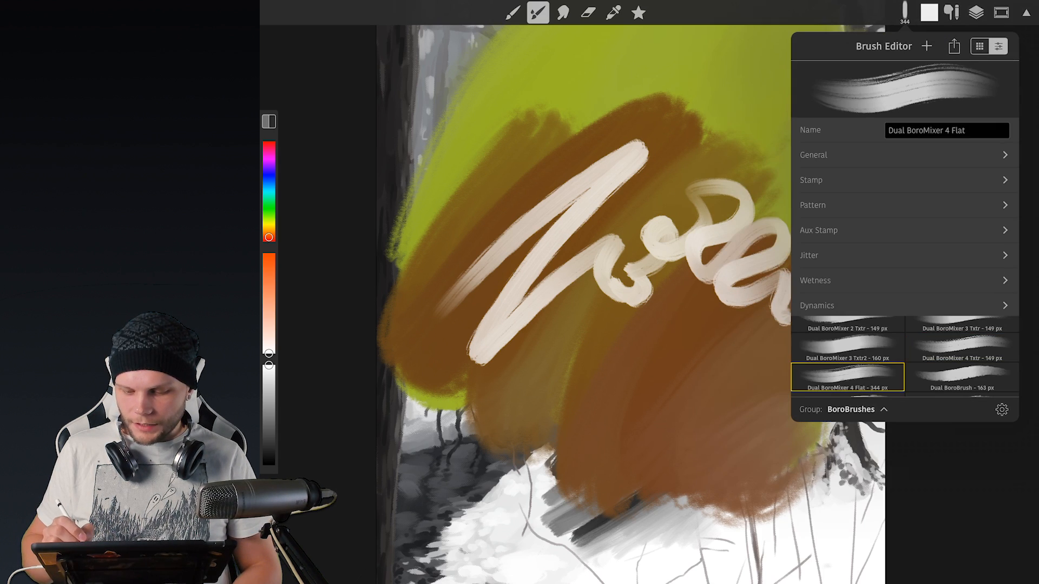
left_click(811, 180)
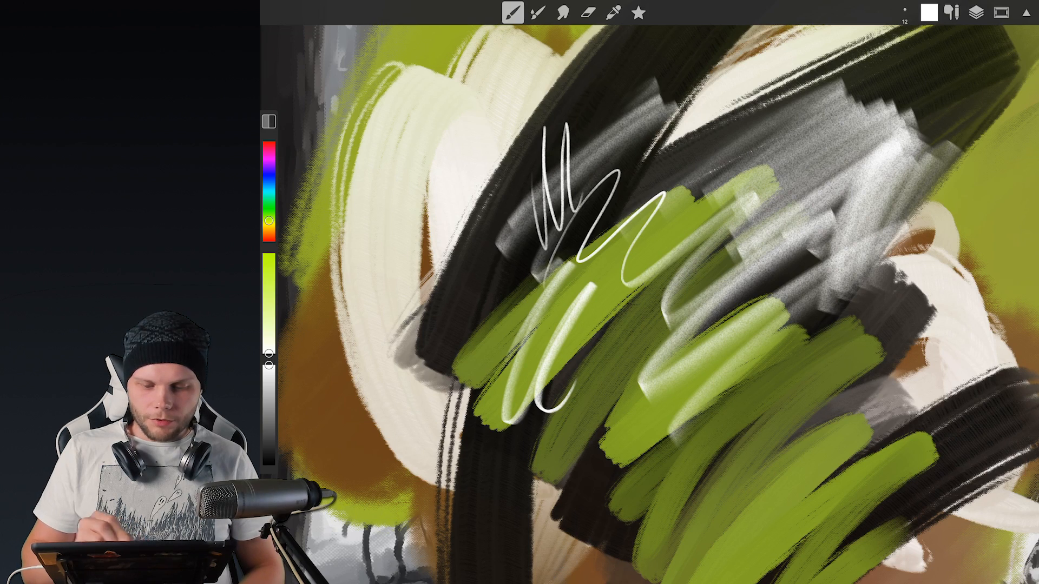
key("cmd+z")
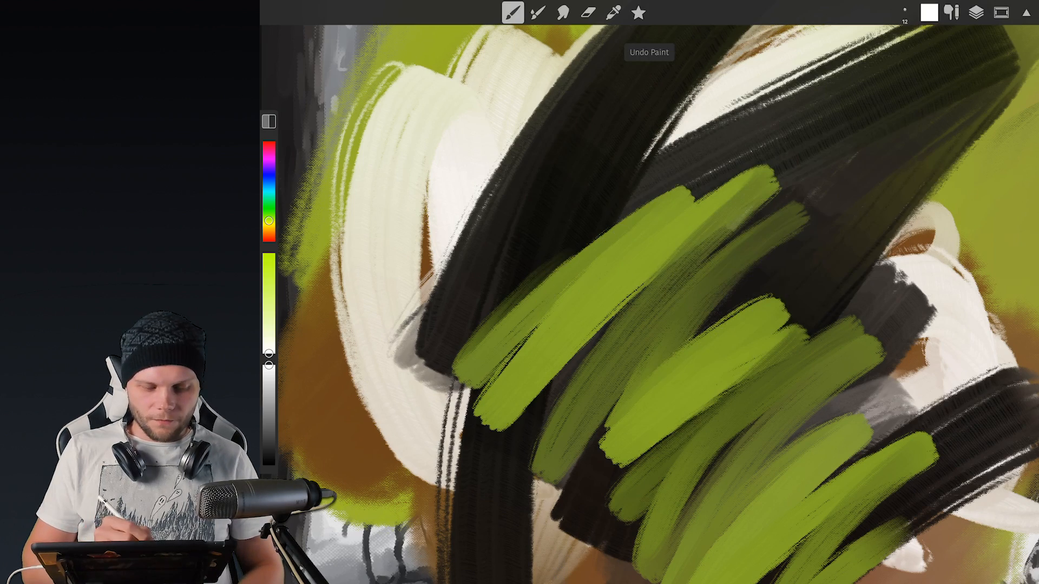